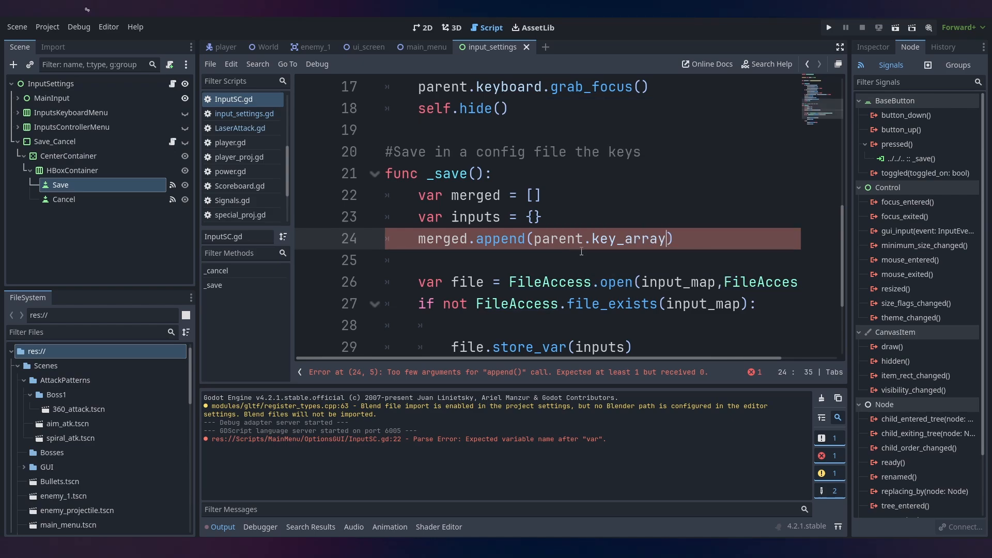
Run the project to test the new _save function from InputSC.gd
click(828, 27)
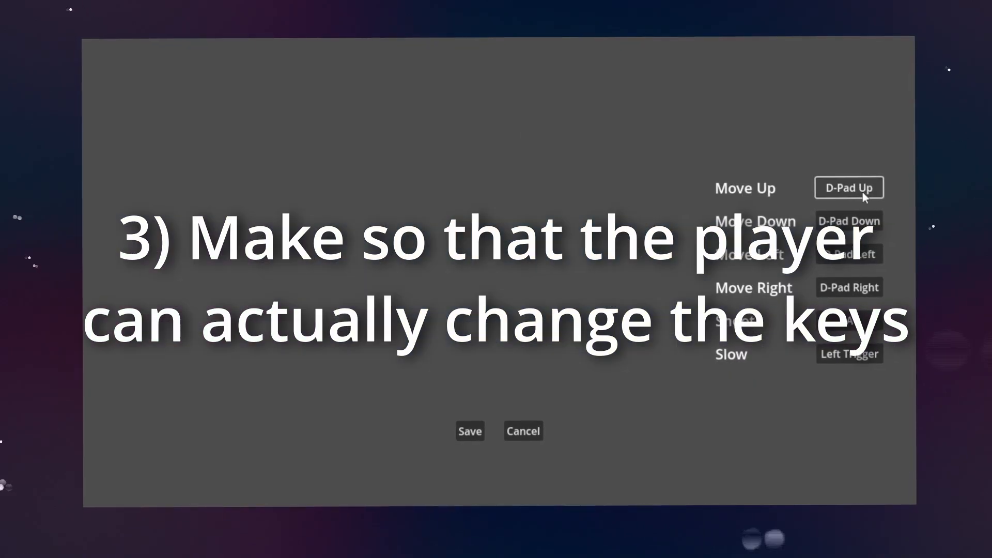
Show the controller remapping menu with D-Pad and trigger bindings in the running game
click(849, 188)
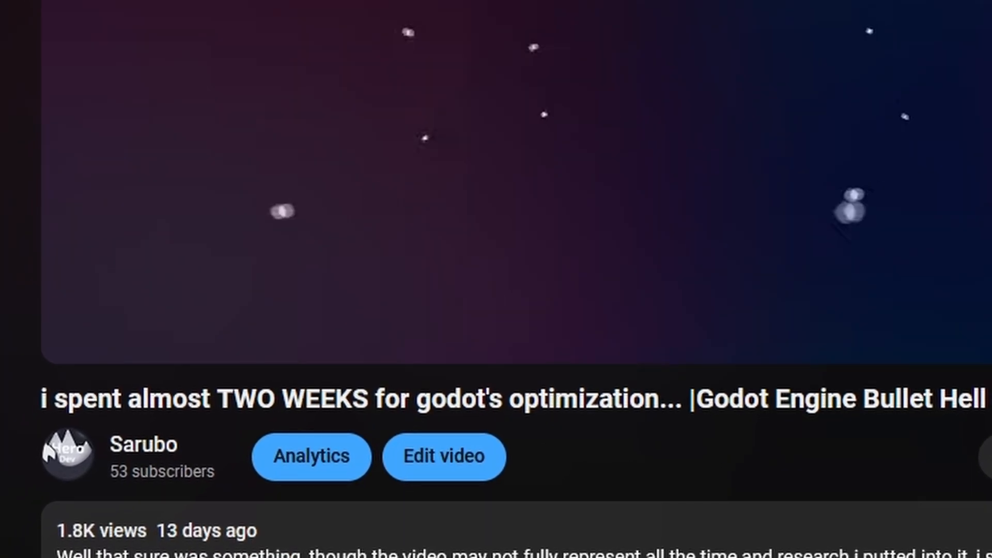
Scroll the YouTube page of the earlier Godot optimization video
scroll(down, 3)
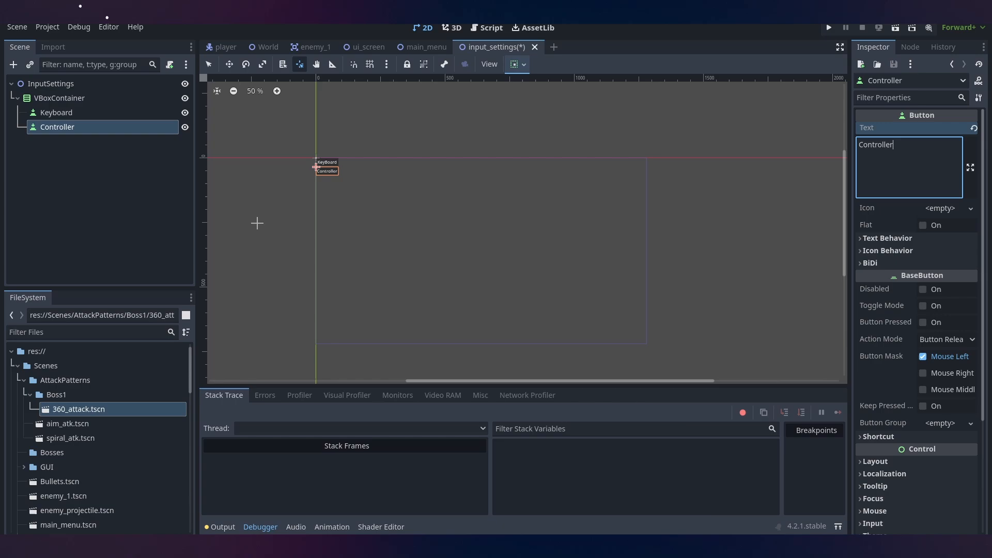
Select the input_settings scene node holding the Keyboard and Controller buttons
click(59, 98)
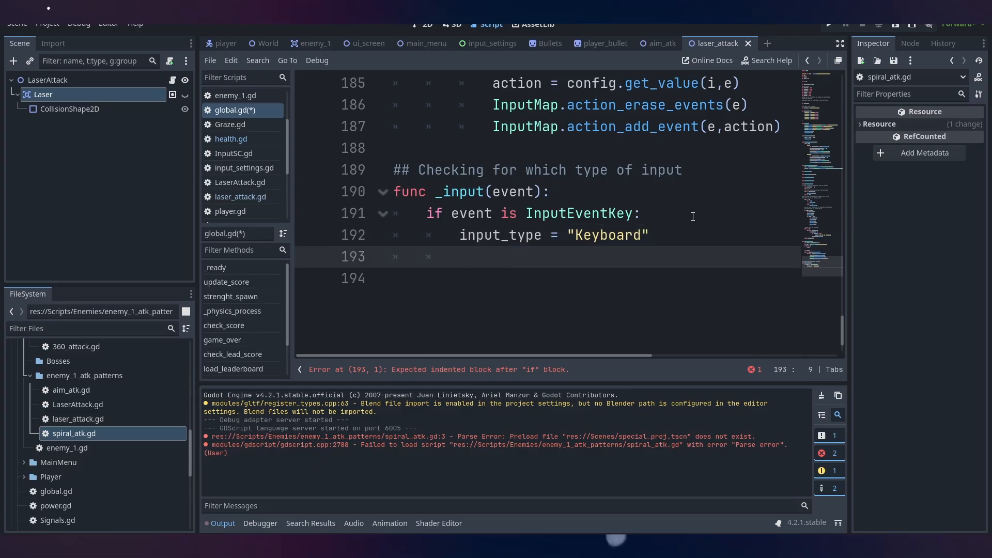
Scroll global.gd to the _input function that sets input_type to "Keyboard"
scroll(up, 3)
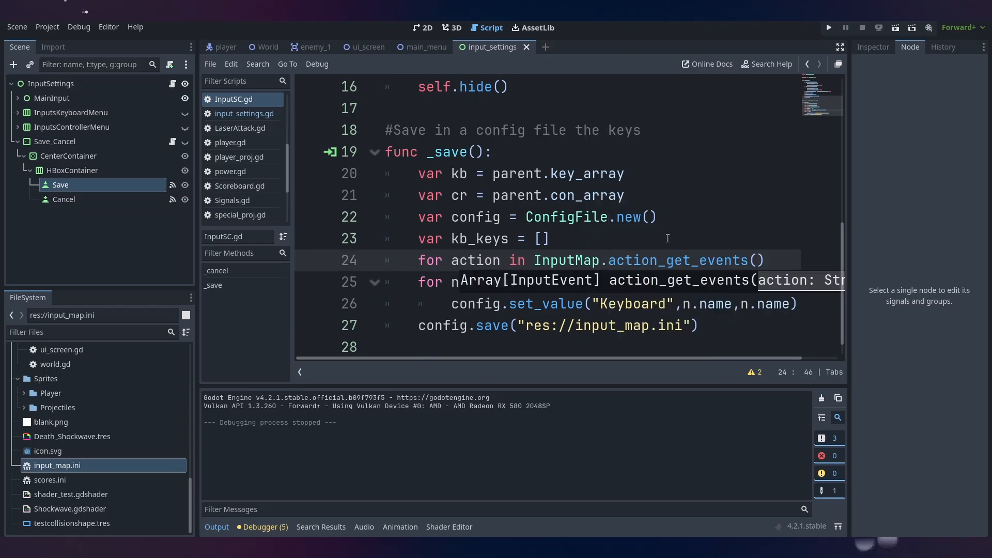
Use n.name as the action key when storing events to res://input_map.ini in _save
text(n.name,a)
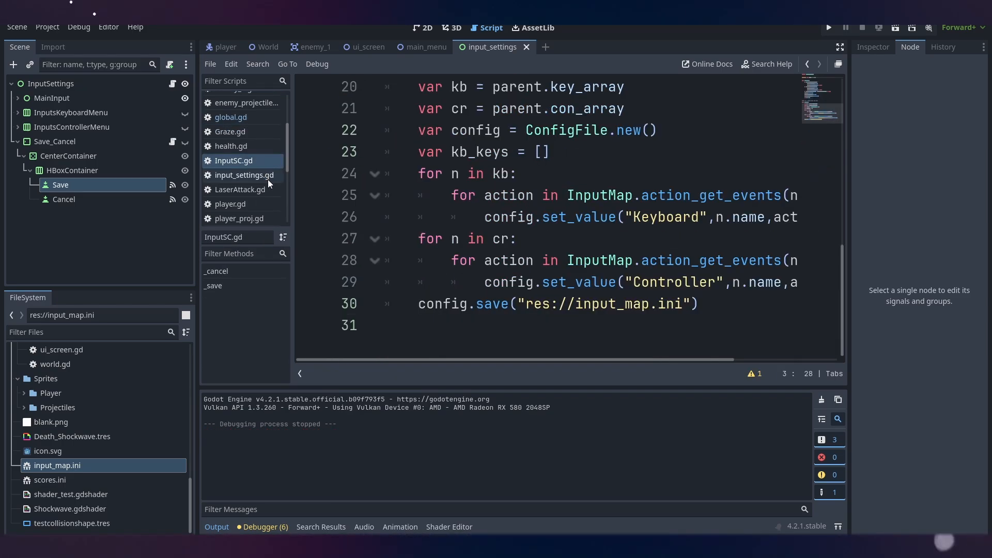
scroll(up, 3)
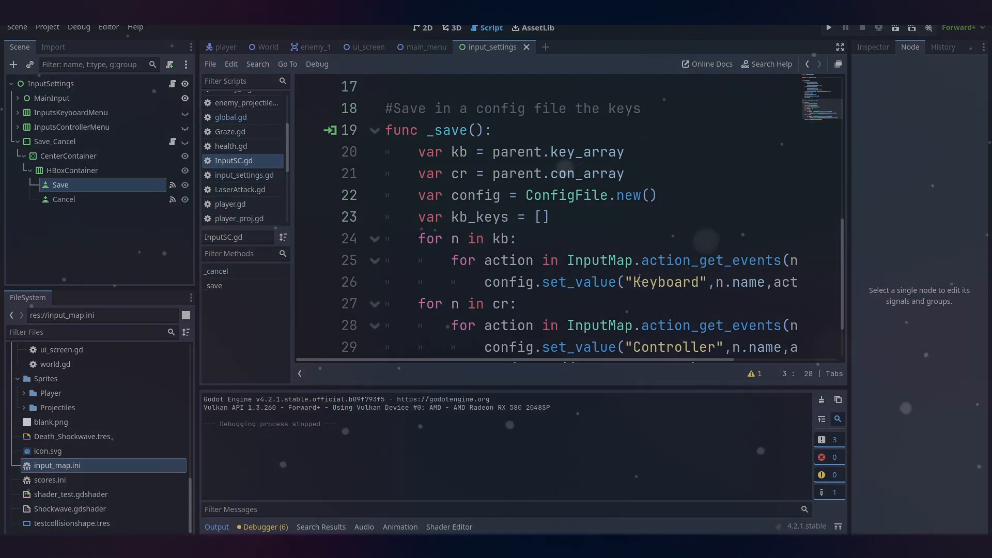